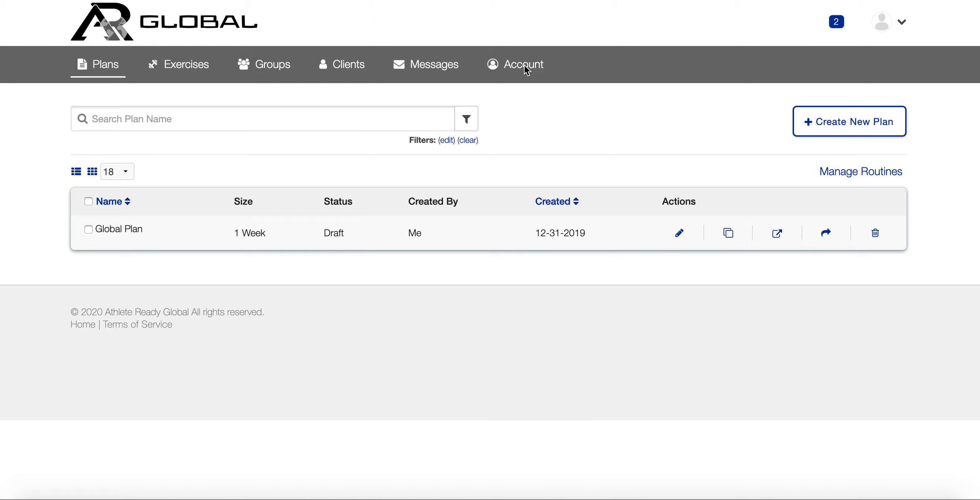
Open Account from the top navigation to show the Business Information form.
click(523, 64)
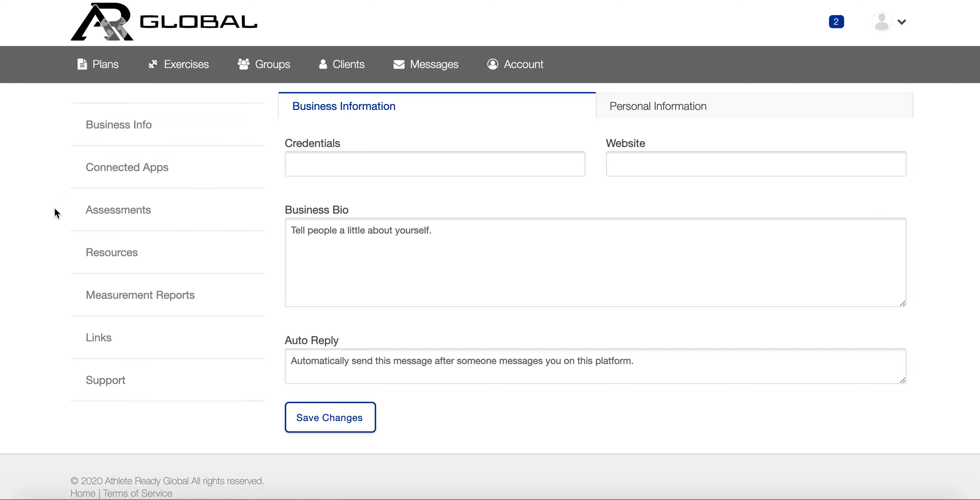
mouse_move(68, 351)
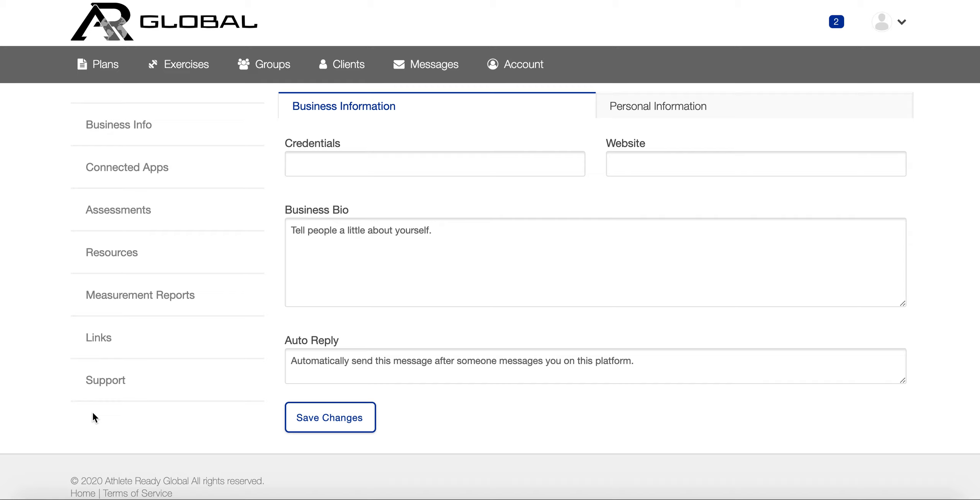
mouse_move(156, 443)
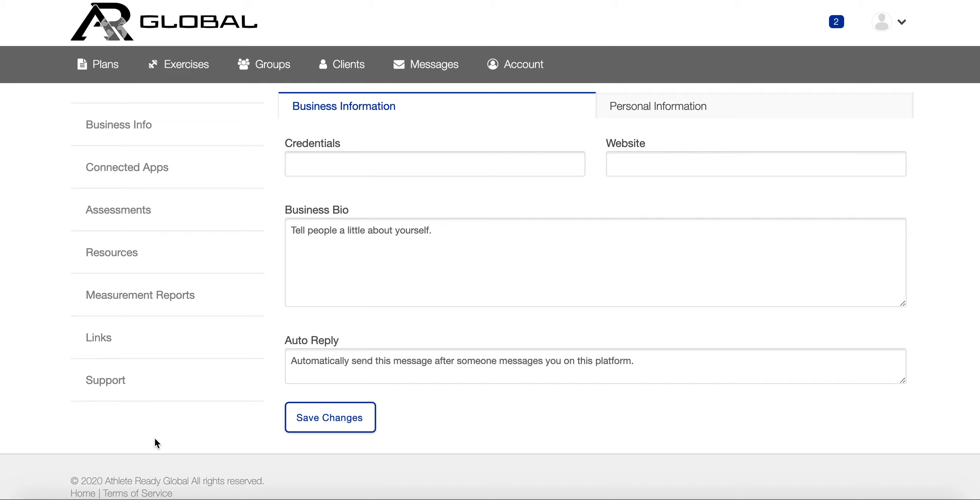
mouse_move(185, 430)
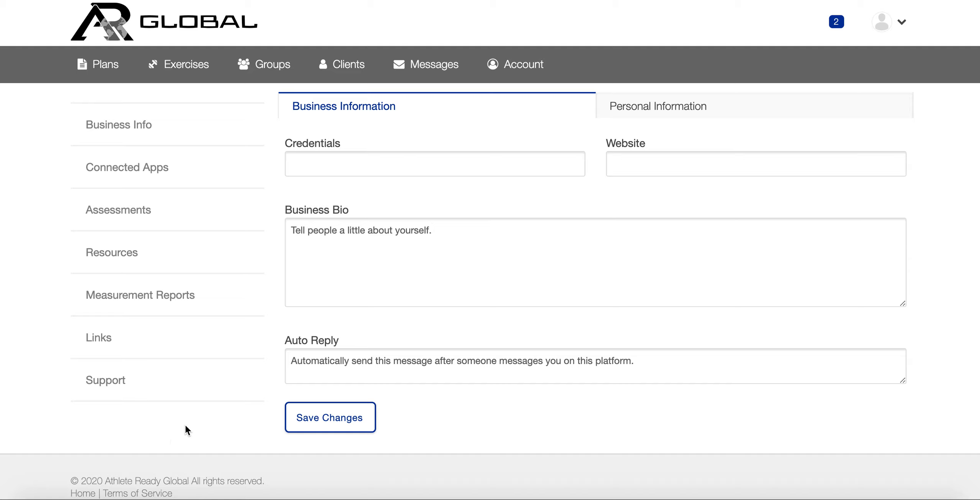
mouse_move(901, 48)
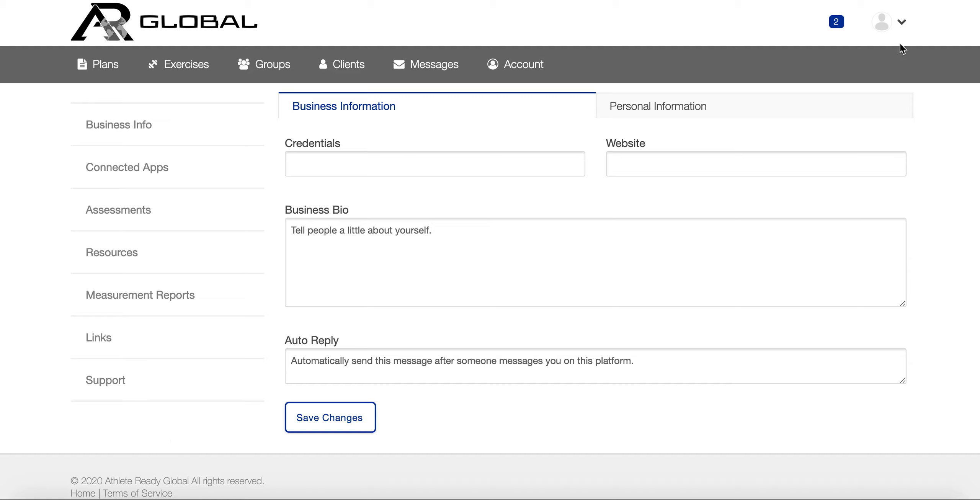
Open Notification Settings and scroll past the email checkboxes to Automated Notifications.
click(881, 21)
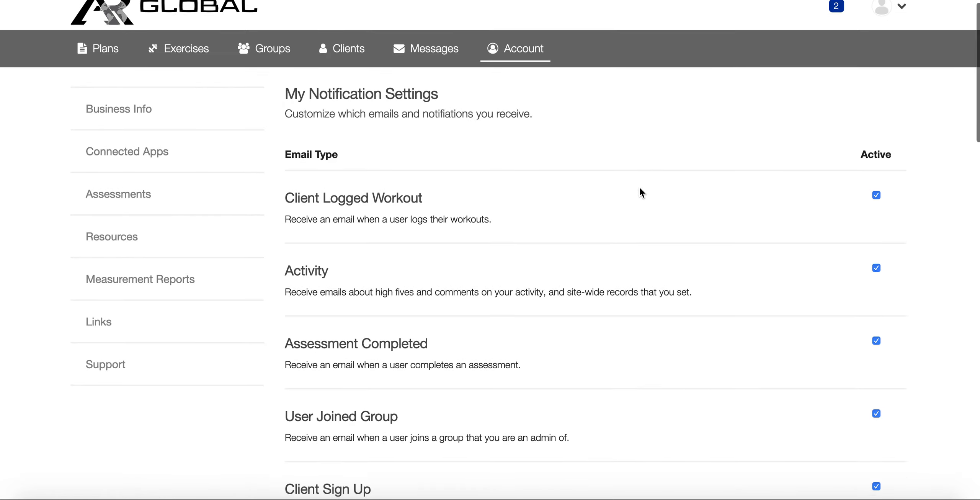
scroll(down, 3)
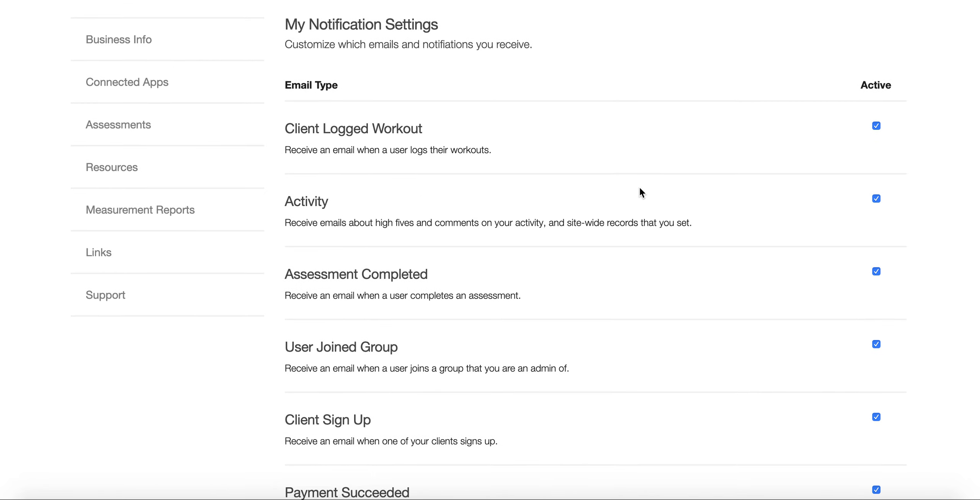
mouse_move(527, 196)
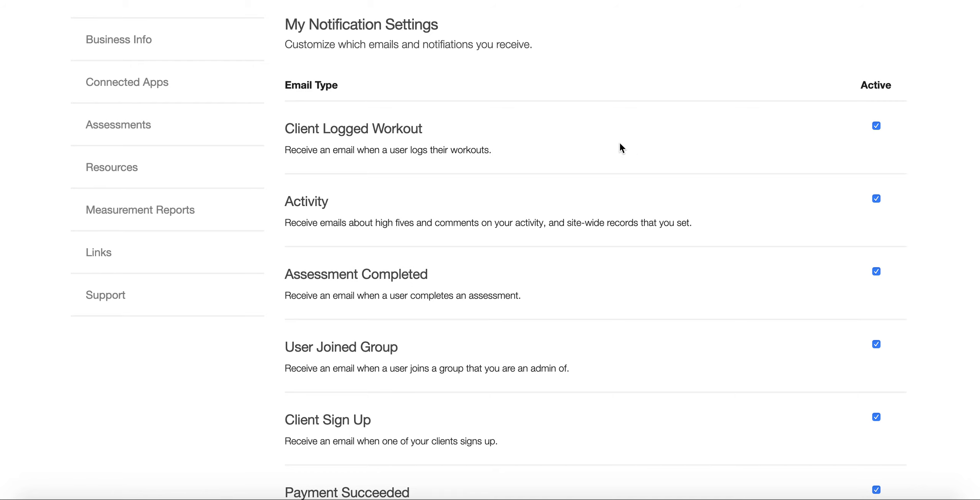
scroll(down, 3)
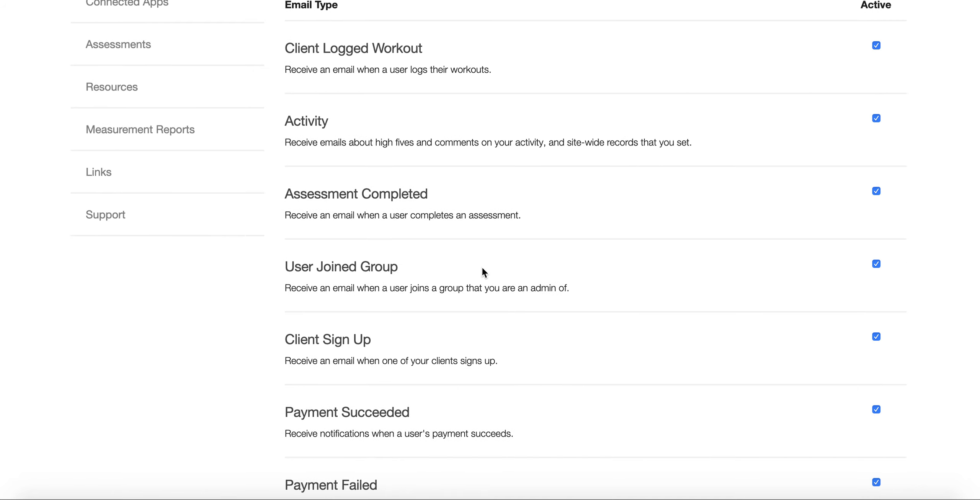
scroll(down, 3)
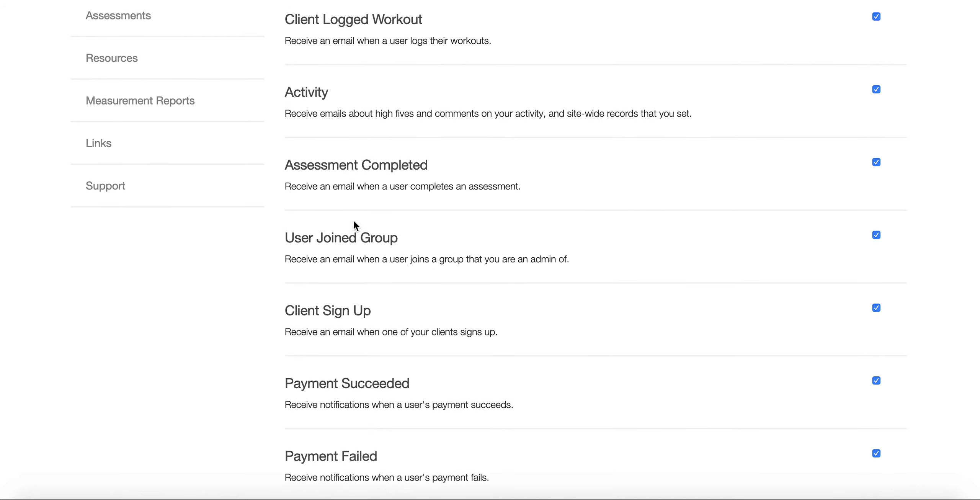
scroll(down, 3)
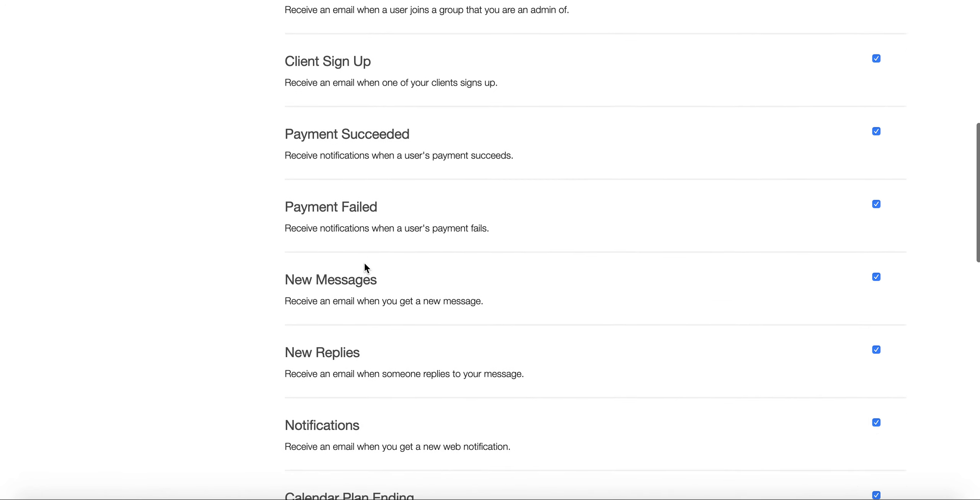
scroll(down, 3)
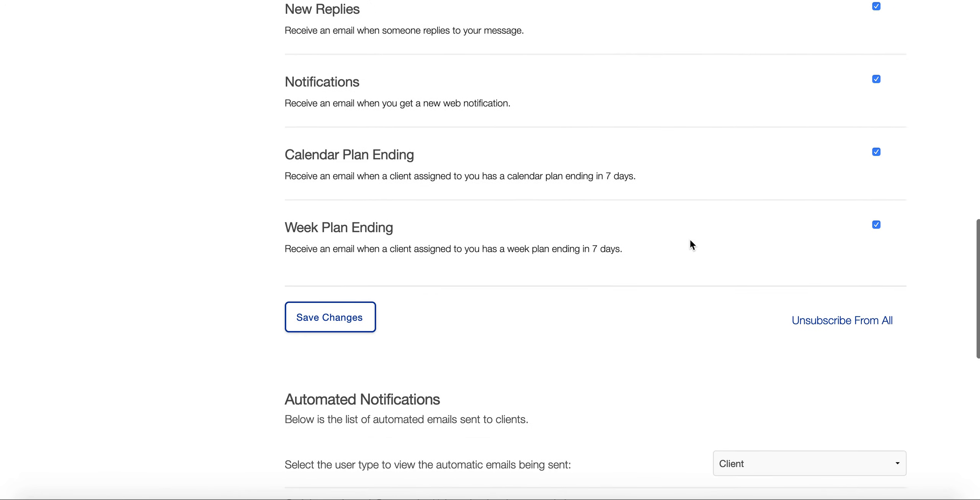
scroll(down, 3)
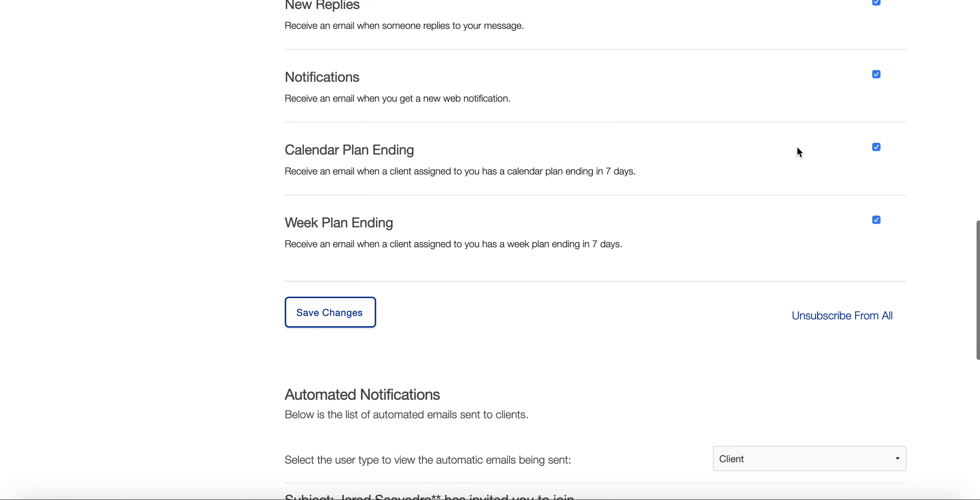
scroll(down, 3)
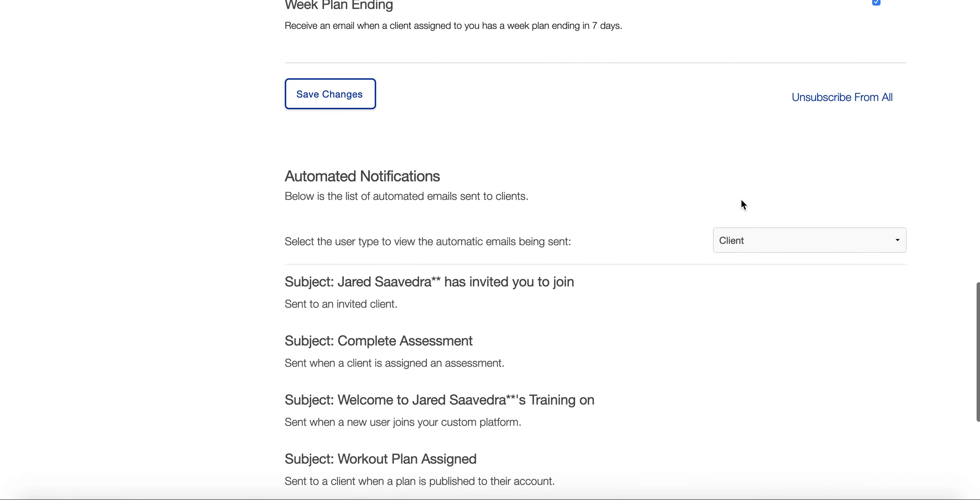
scroll(down, 3)
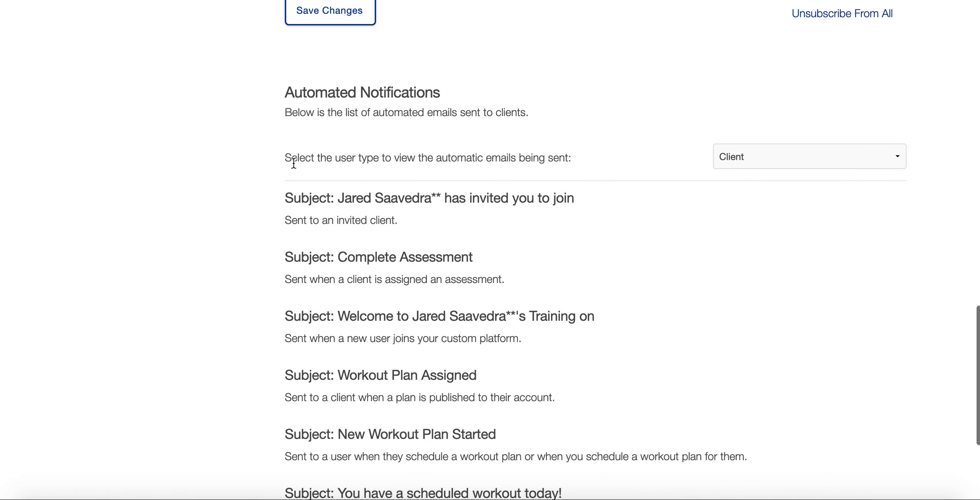
mouse_move(373, 128)
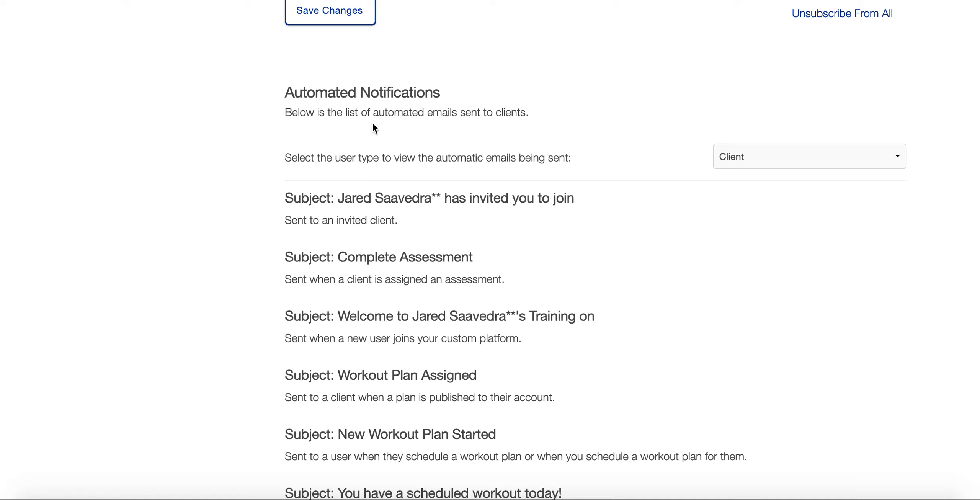
click(809, 156)
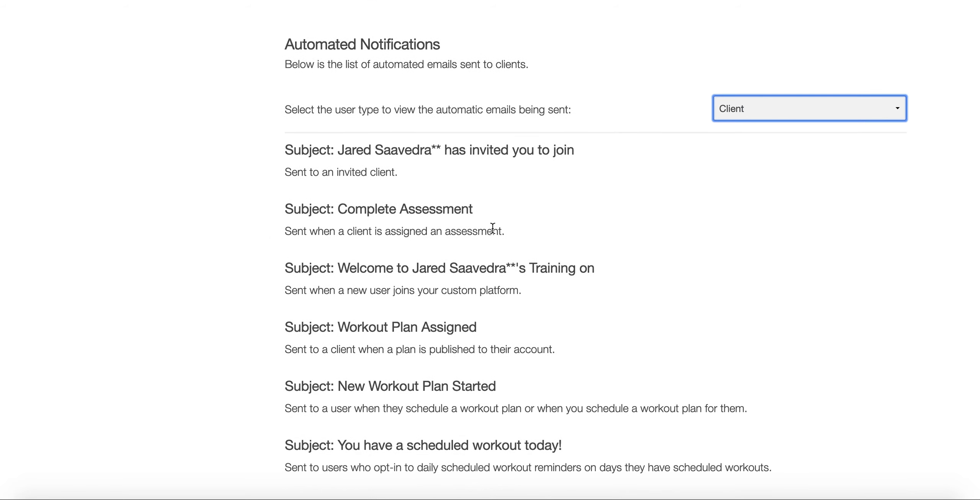
scroll(down, 3)
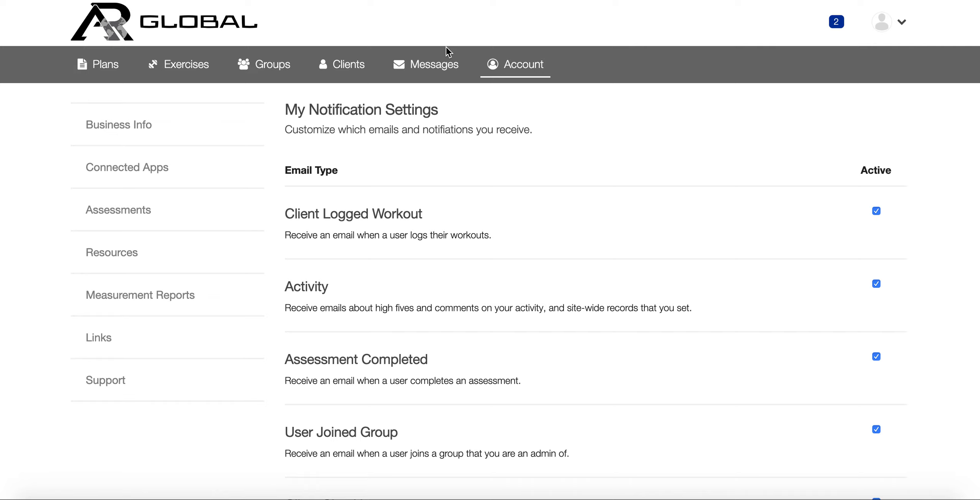
Open the profile avatar dropdown listing My Stuff, Notification Settings, Sign Out and Home.
click(882, 21)
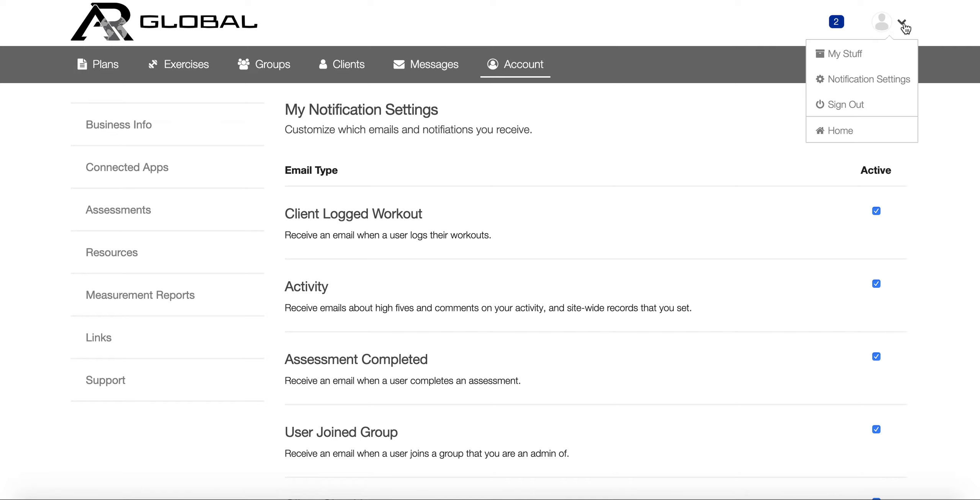
mouse_move(714, 13)
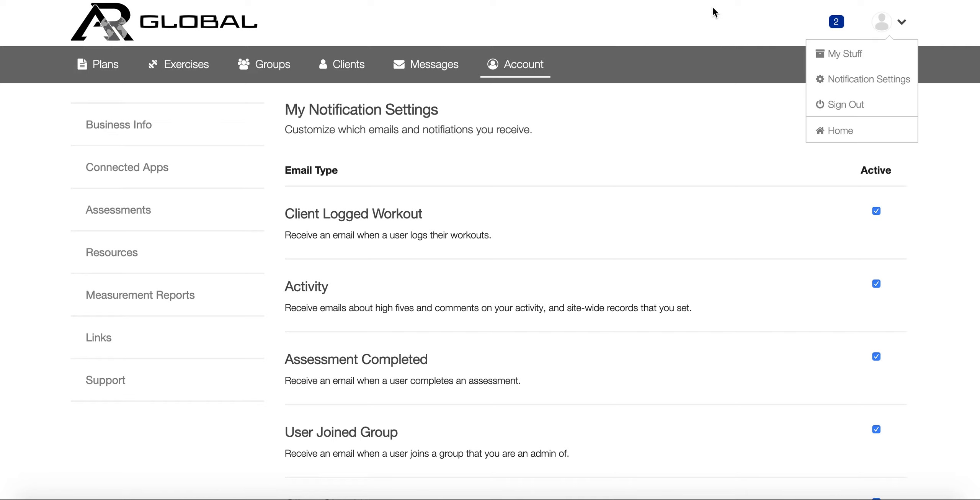
mouse_move(711, 8)
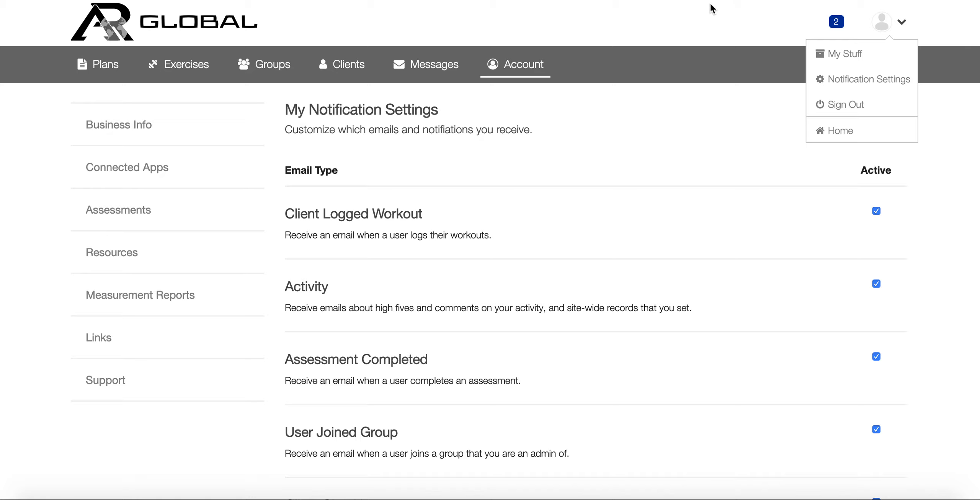